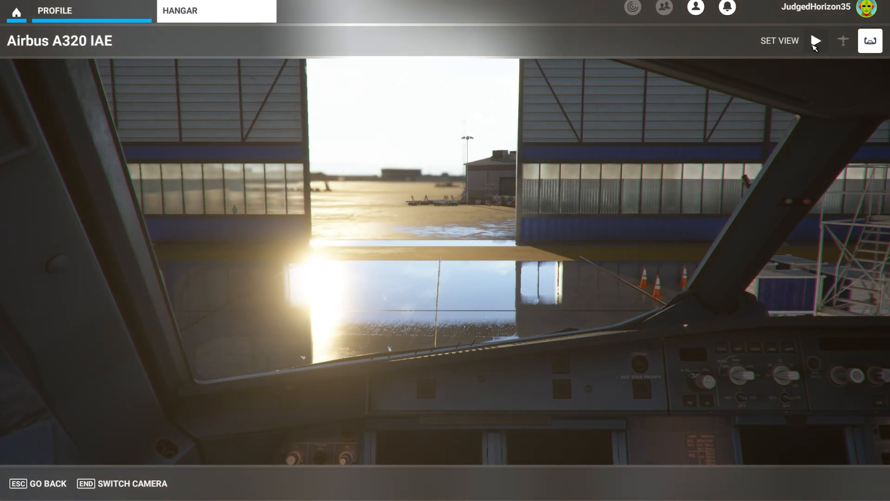
# Switch the hangar camera to an exterior view of the white-and-green A320 IAE
pyautogui.click(815, 41)
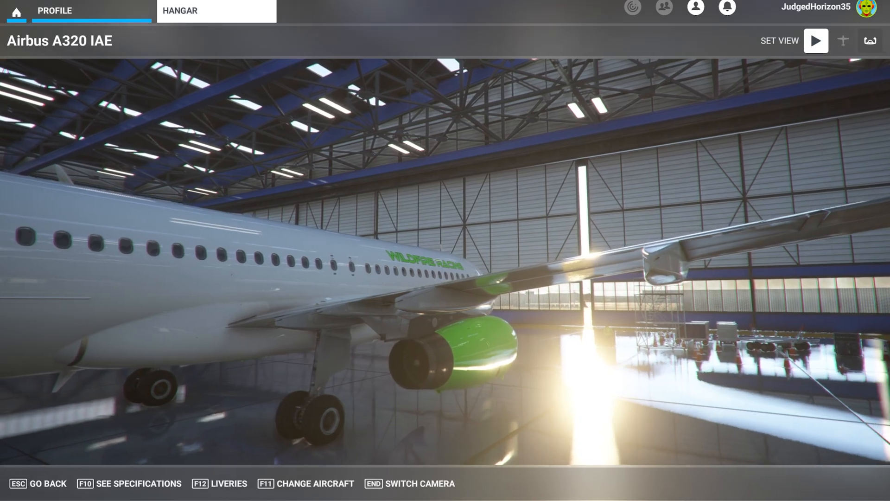
# Leave the hangar view and bring up My Library listing all 803 items
pyautogui.press('End')
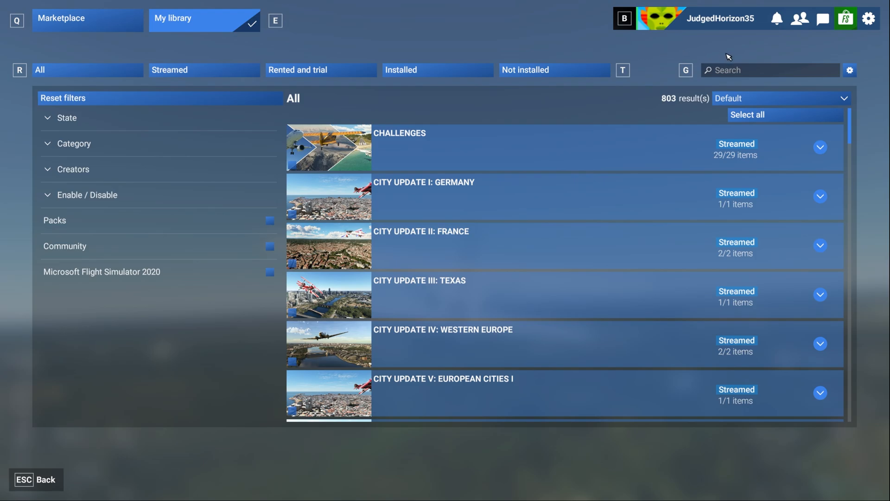
# Open the Community folder from content storage settings and return to the main menu
pyautogui.click(850, 70)
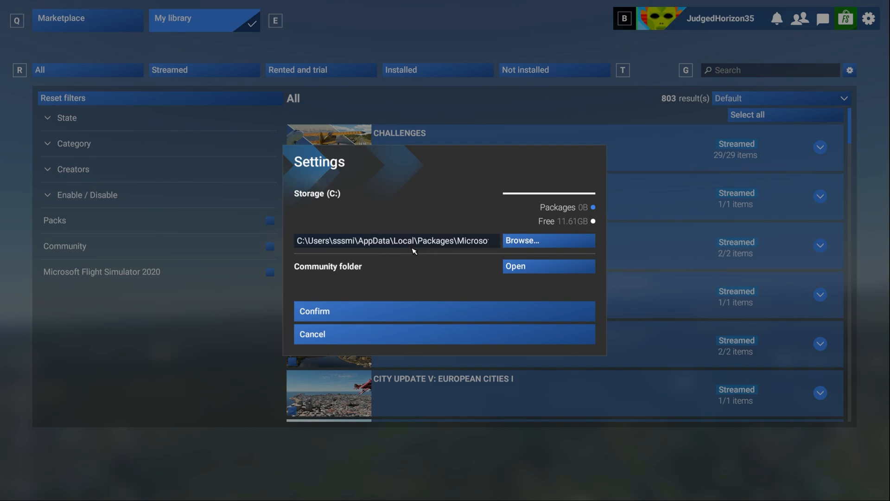
pyautogui.click(547, 240)
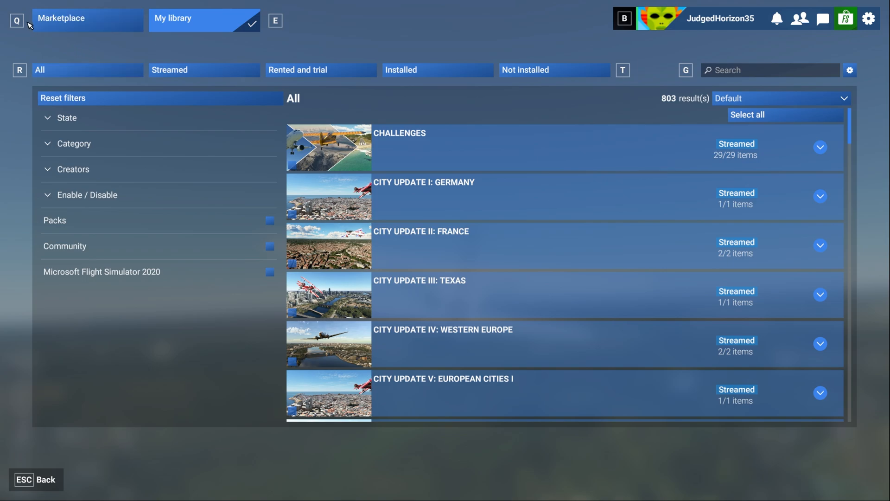
pyautogui.click(61, 18)
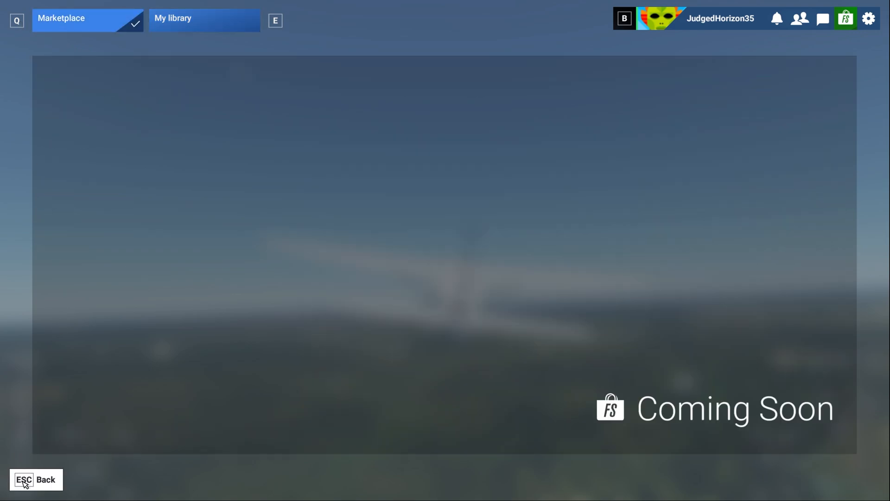
pyautogui.click(36, 479)
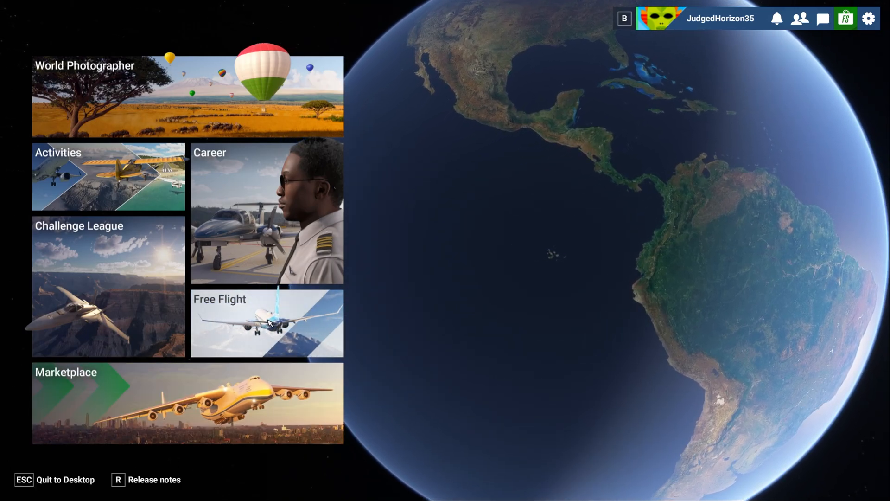
pyautogui.click(230, 491)
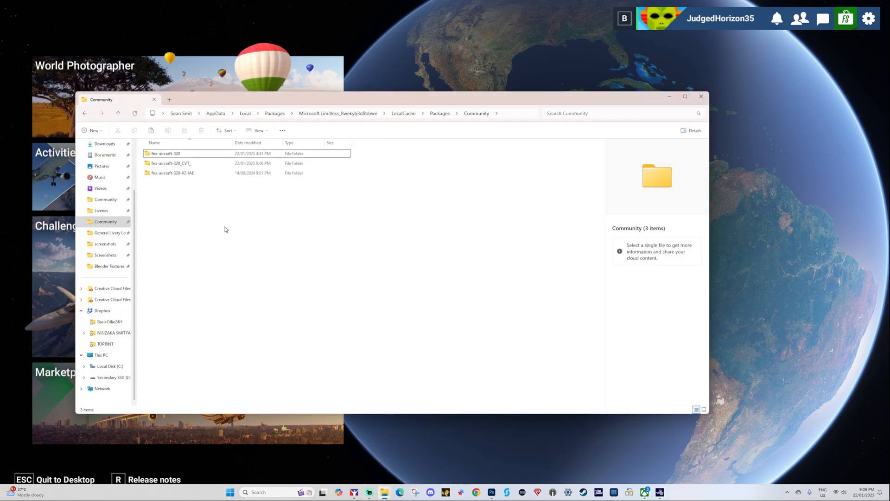
# Open a second Explorer window and browse into the IAE package's TEXTURE.IAE folder
pyautogui.click(172, 173)
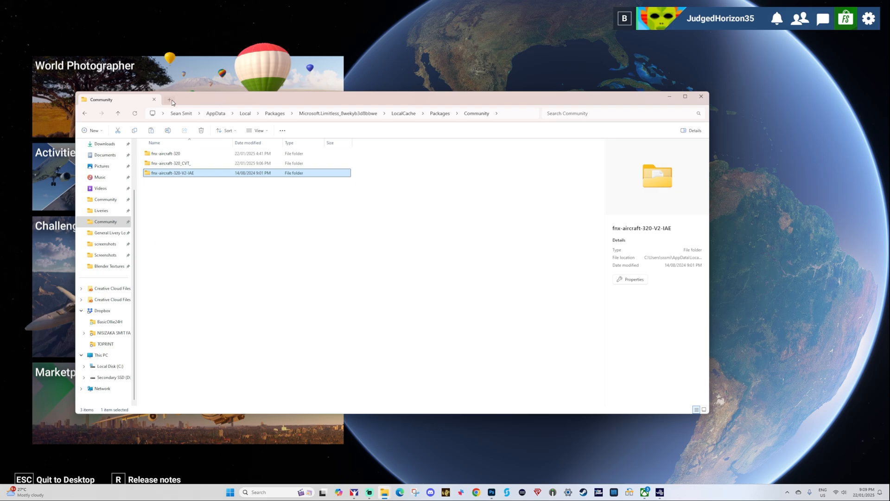
pyautogui.click(169, 100)
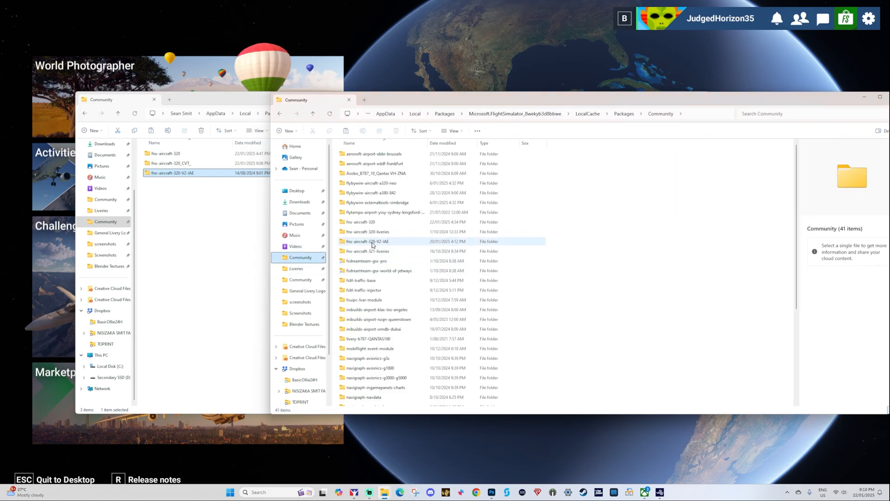
pyautogui.doubleClick(367, 241)
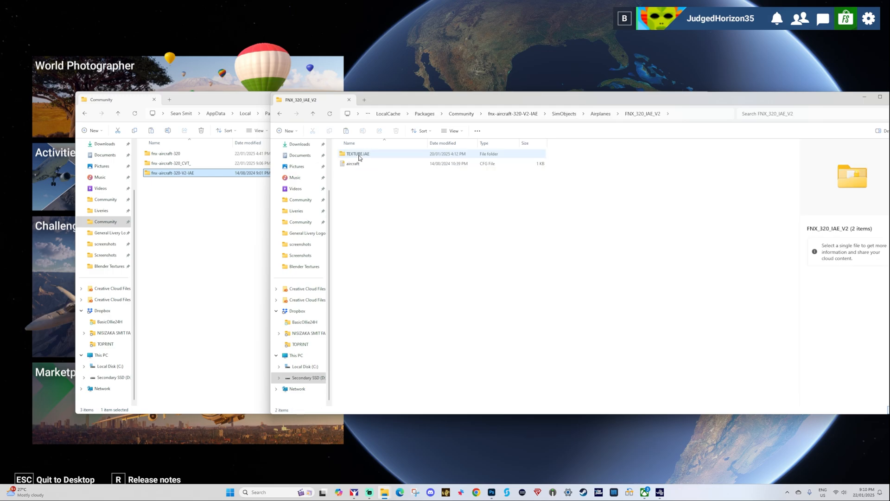
pyautogui.doubleClick(358, 153)
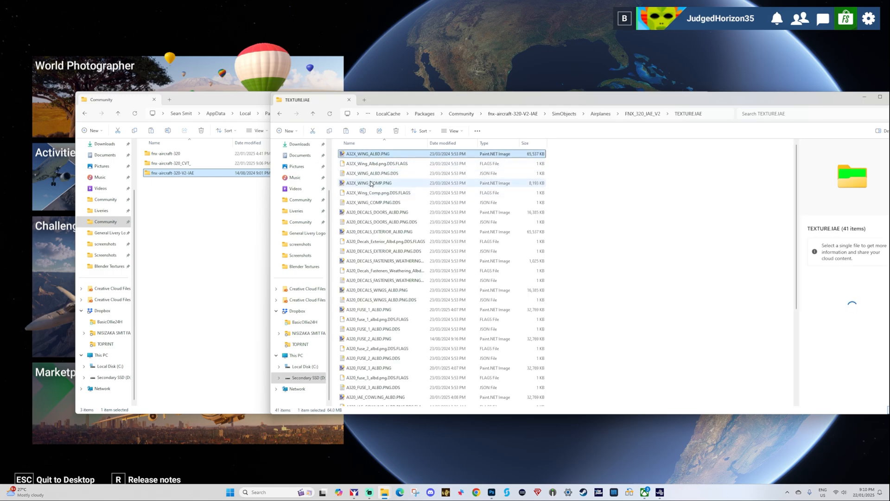
# Inspect the fuselage texture images, then go back to the Community folder
pyautogui.click(369, 308)
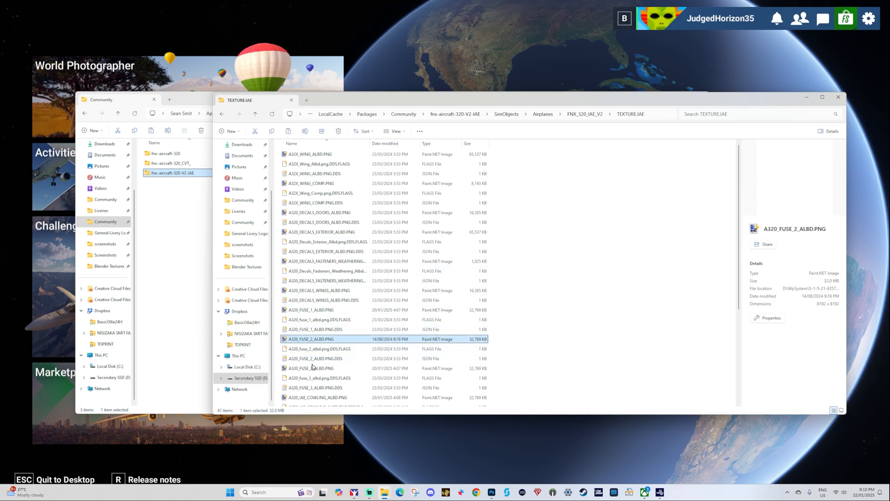
pyautogui.click(317, 367)
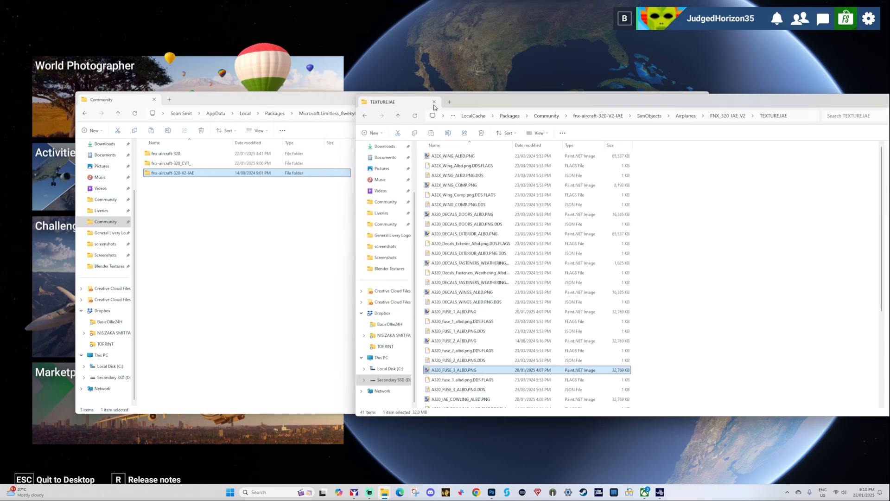
pyautogui.click(366, 115)
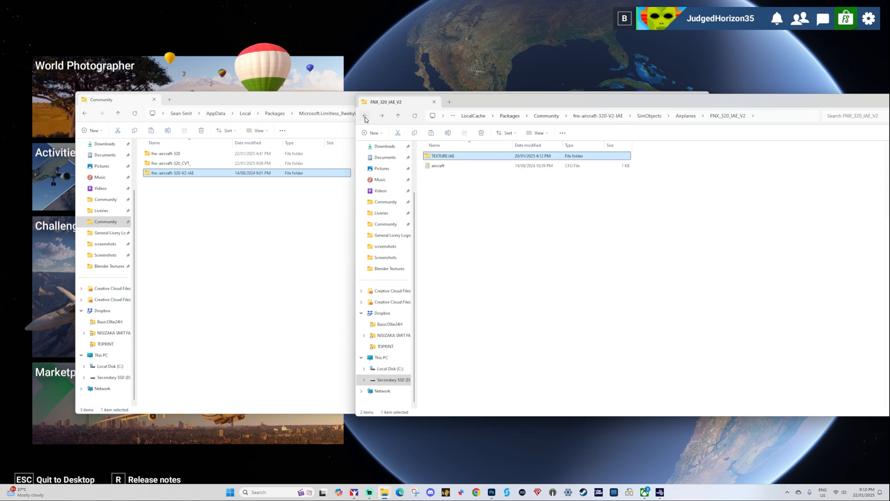
pyautogui.click(364, 116)
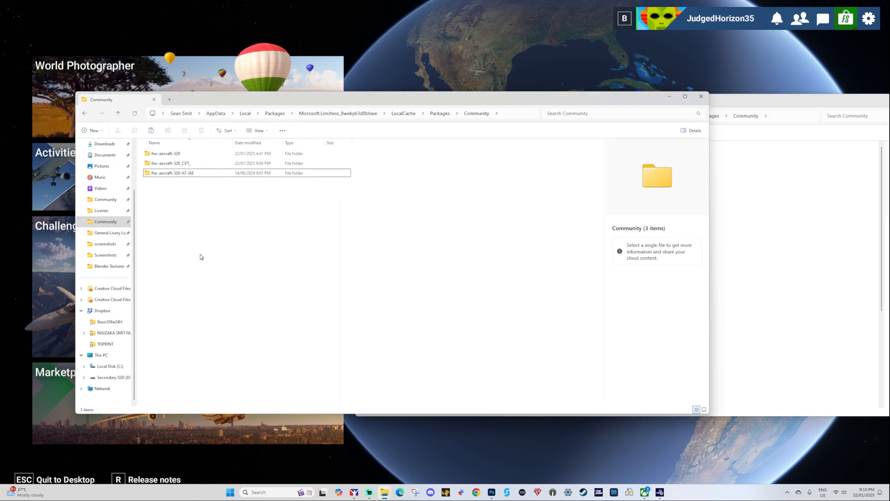
# Browse the first window through fnx-aircraft-320-V2-IAE and SimObjects to a fuselage texture
pyautogui.doubleClick(172, 172)
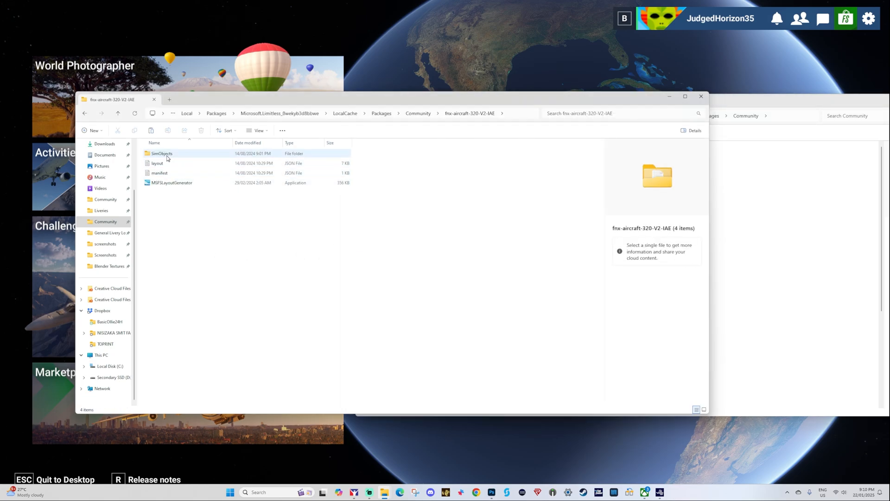
pyautogui.doubleClick(161, 154)
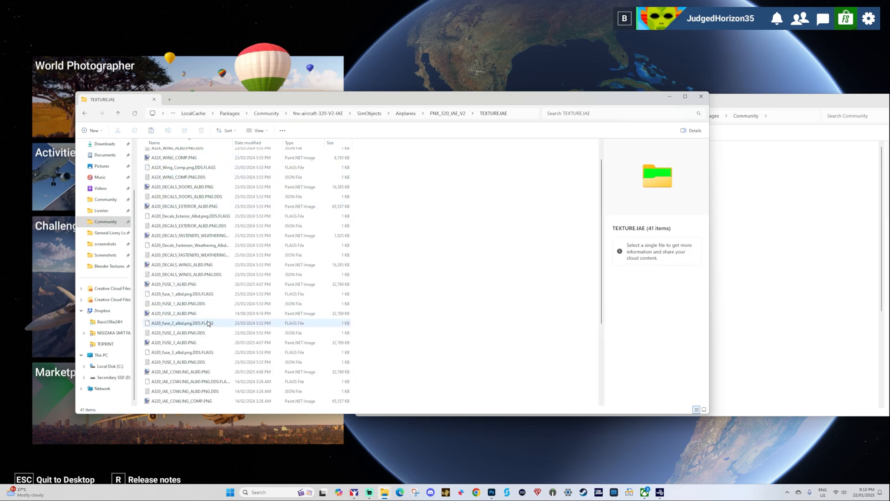
pyautogui.click(172, 343)
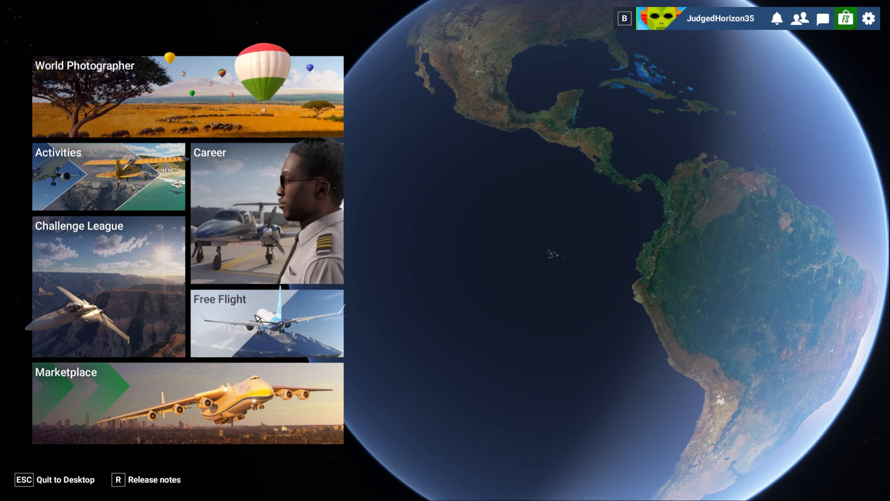
# Enter Free Flight and open Change Aircraft, showing the A320 IAE (White) selected
pyautogui.click(266, 322)
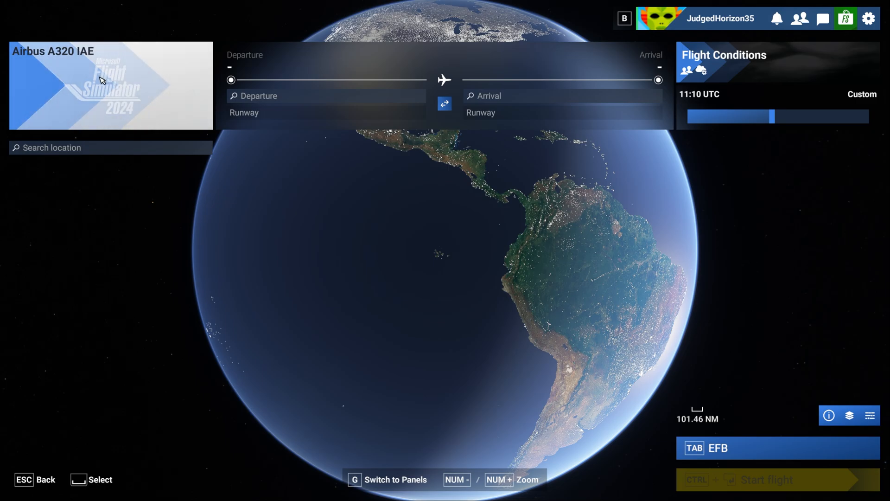
pyautogui.click(111, 85)
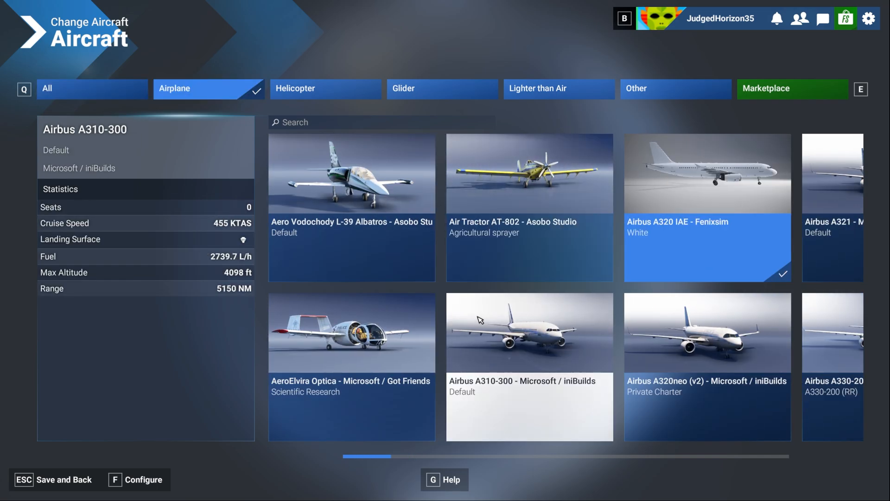
# Select the Airbus A320 IAE - Fenixsim tile and scroll through the aircraft list
pyautogui.click(351, 332)
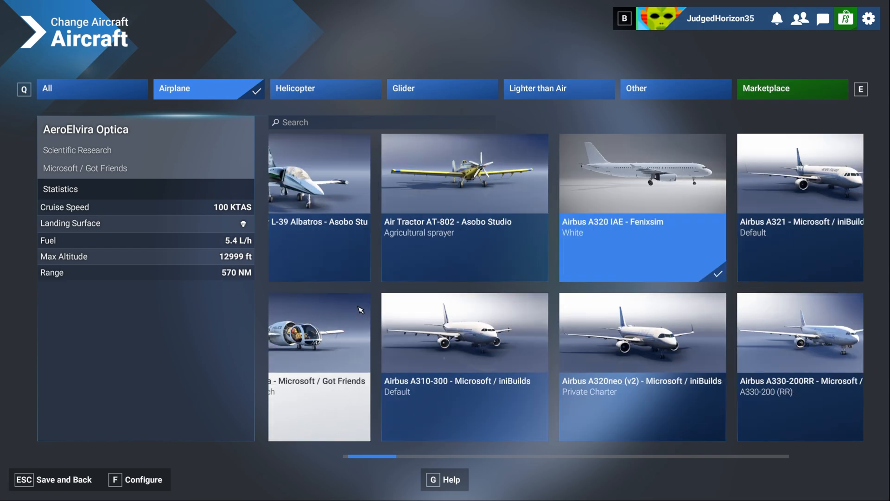
pyautogui.hscroll(3)
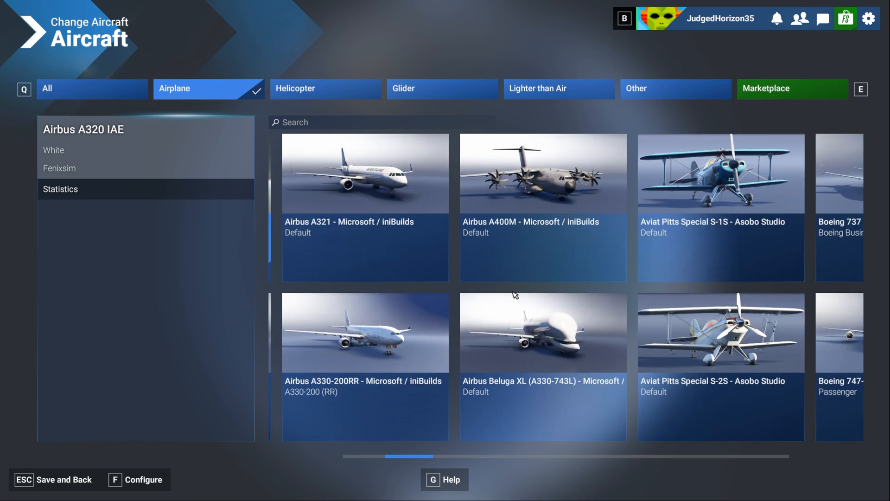
pyautogui.hscroll(3)
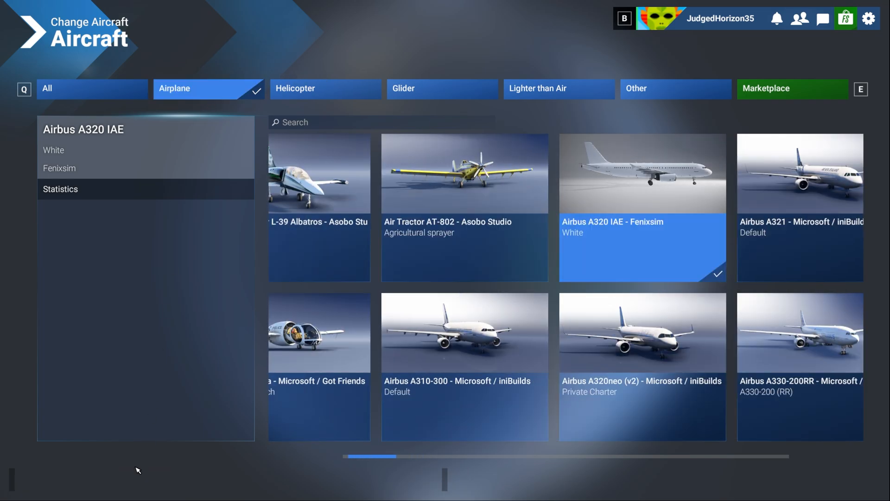
# Open the A320 IAE configuration, preview the CFM SL and IAE variants, then reselect White
pyautogui.click(643, 207)
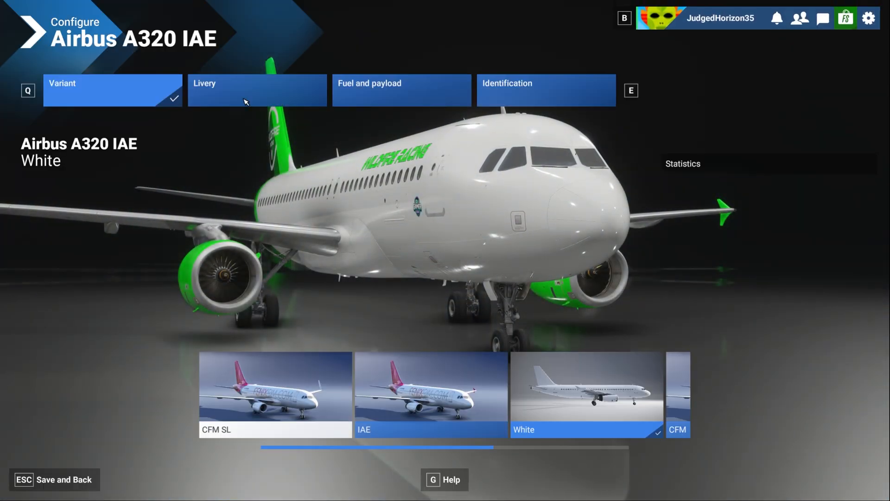
pyautogui.click(256, 89)
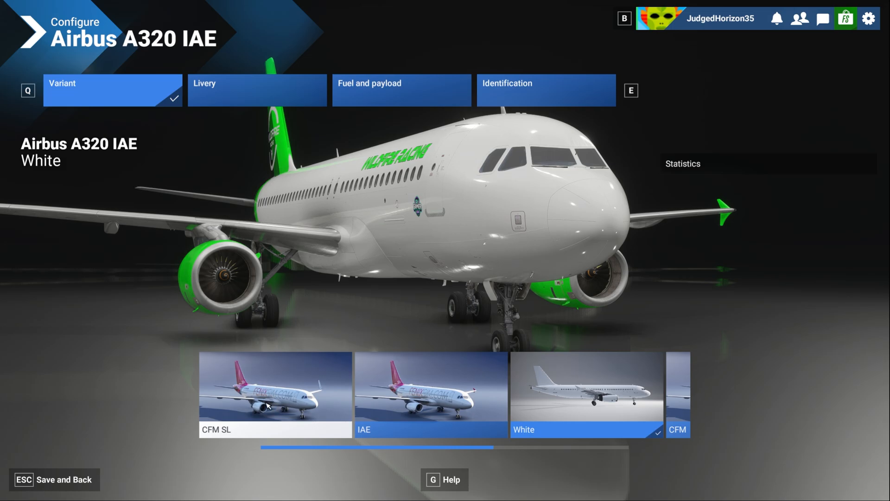
pyautogui.click(275, 392)
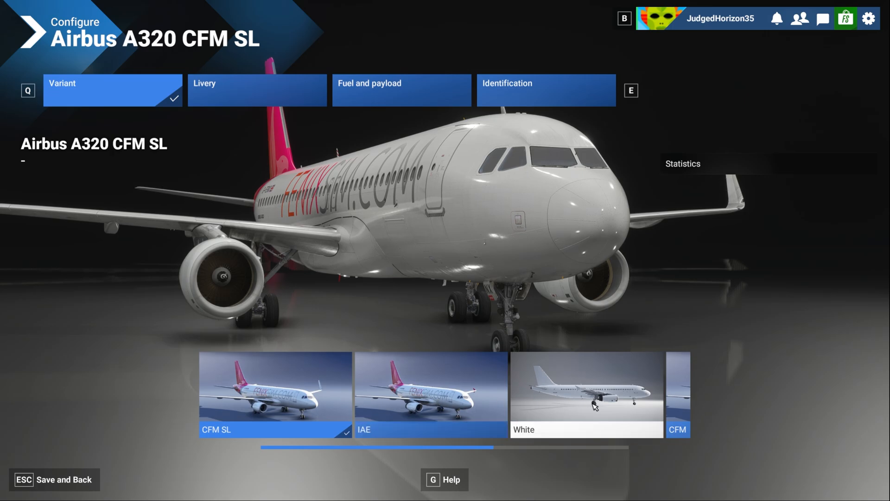
pyautogui.click(431, 395)
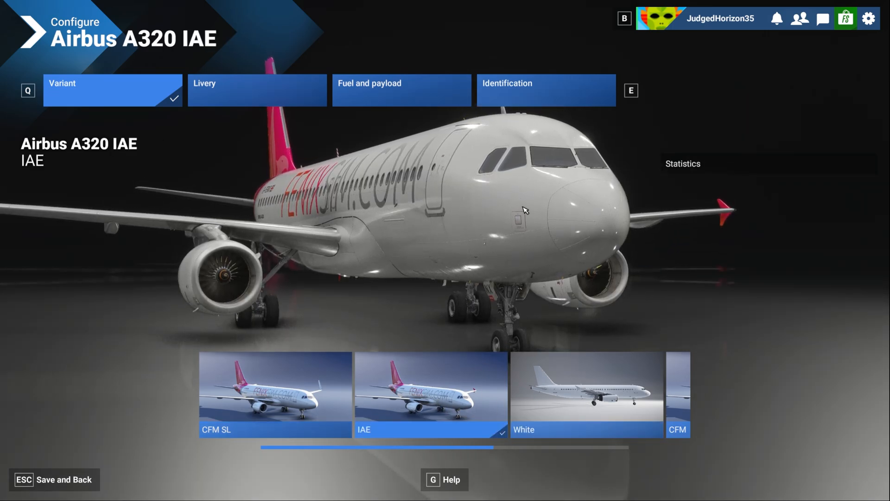
pyautogui.click(587, 395)
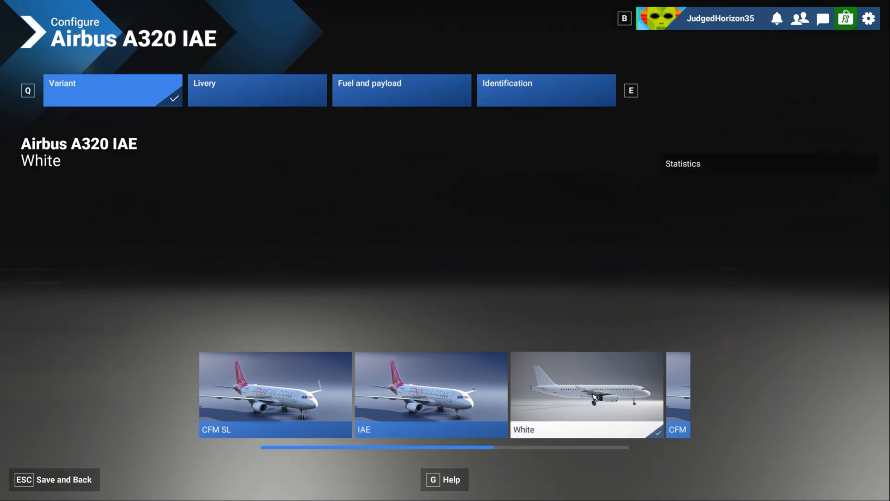
# Save the aircraft setup and search 'amster' in the Departure field for EHAM Schiphol
pyautogui.click(587, 394)
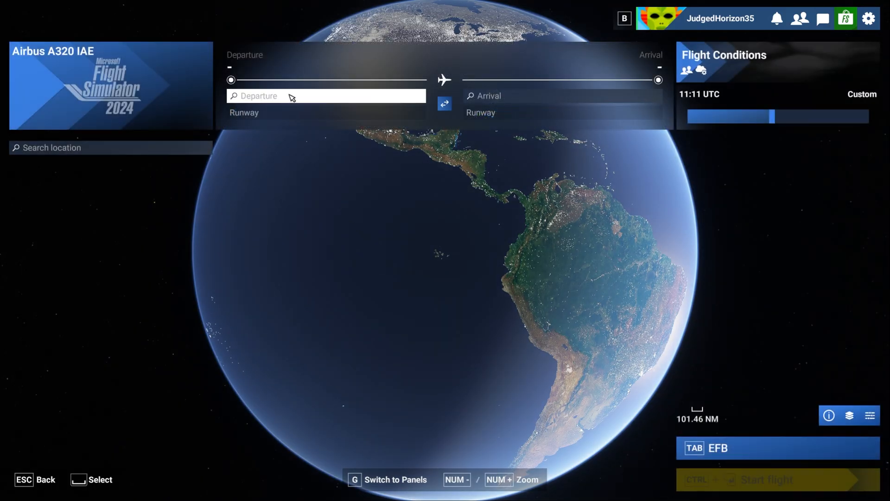
pyautogui.click(324, 95)
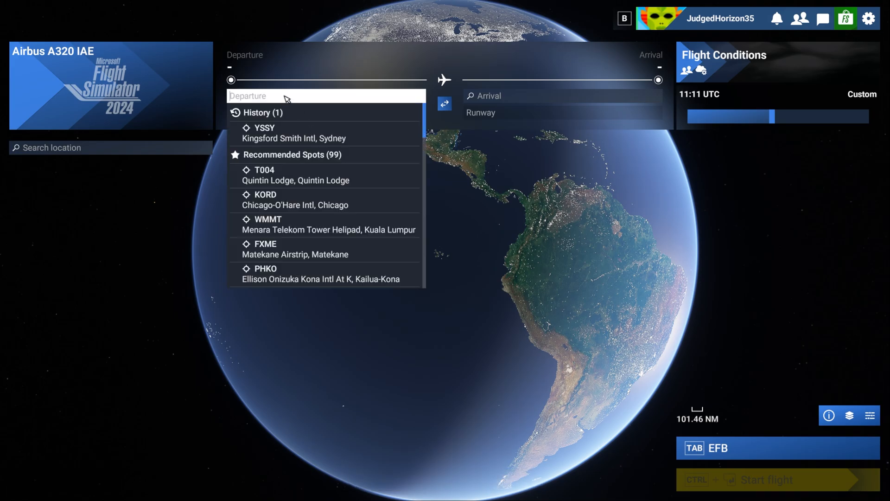
pyautogui.write('amster')
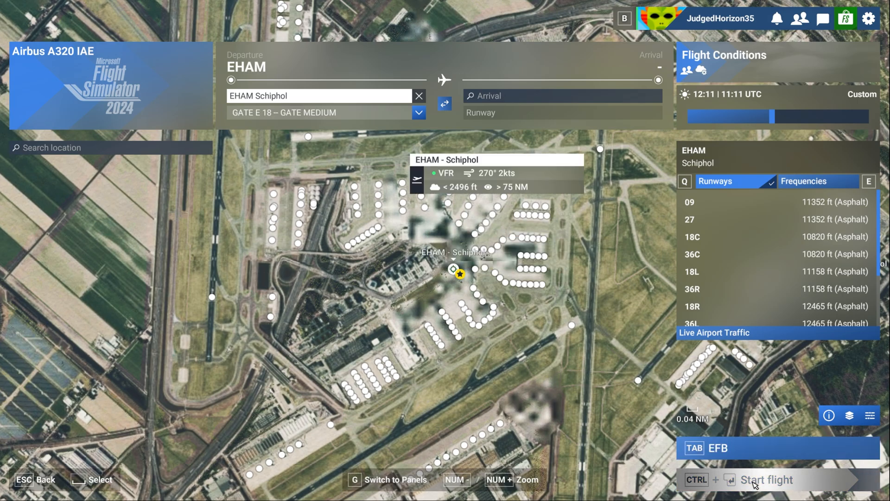
# Start the flight from EHAM and view the White variant's green livery
pyautogui.click(768, 480)
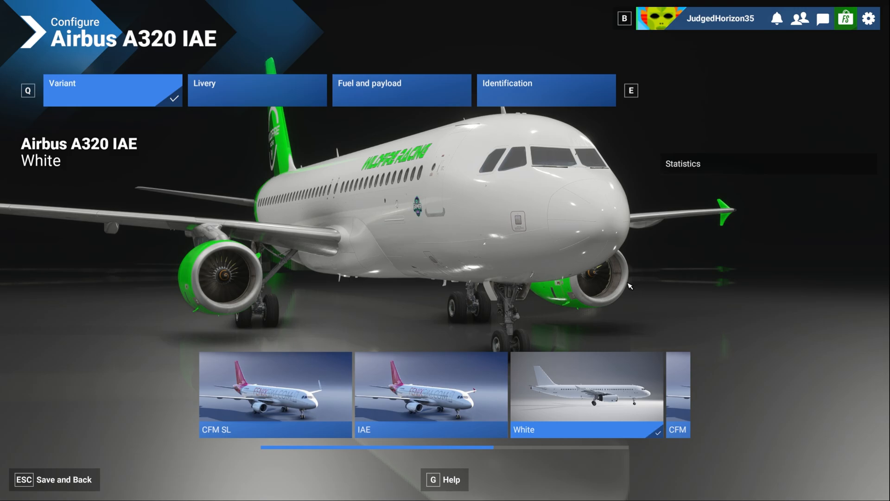
pyautogui.moveTo(629, 286)
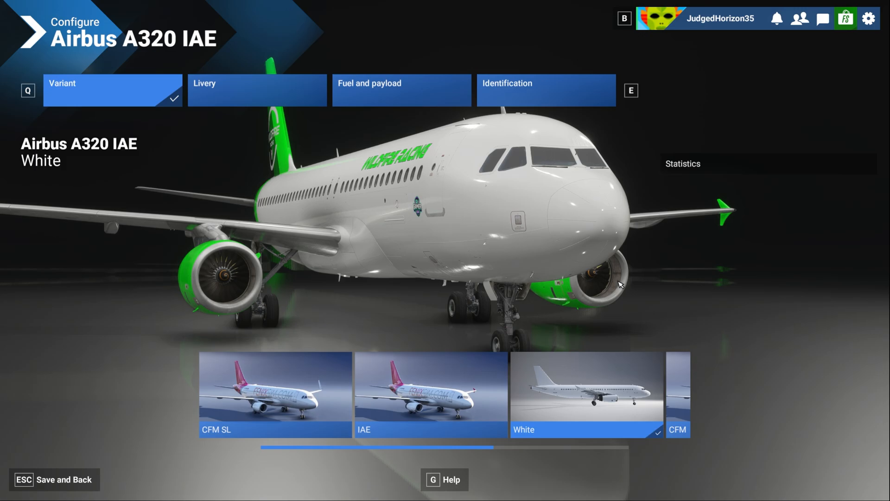
pyautogui.moveTo(617, 284)
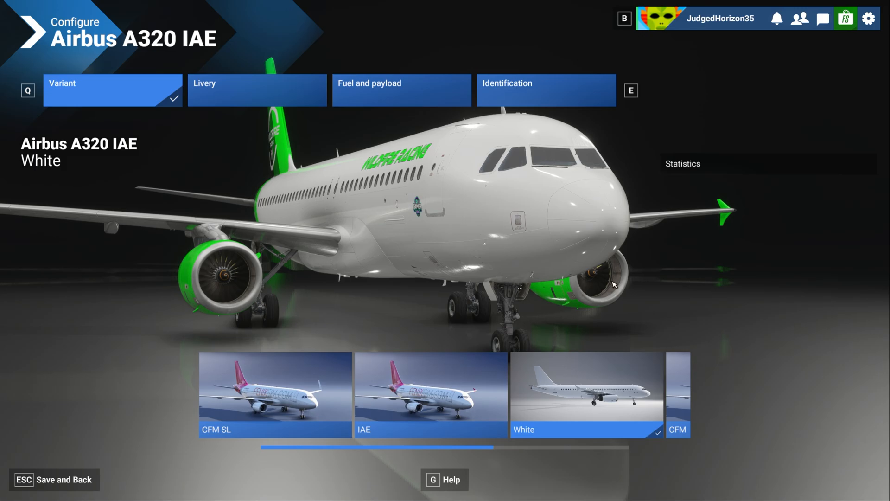